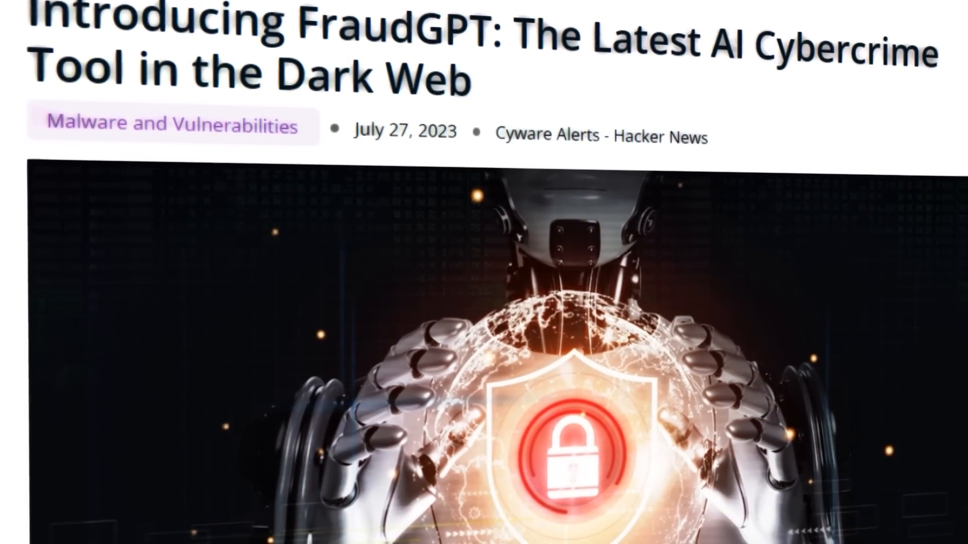
Step: Scroll through the Jesus Christ sample chat and return to the Holy Family and Apostles list
{"action": "scroll", "scroll_direction": "down", "scroll_amount": 3}
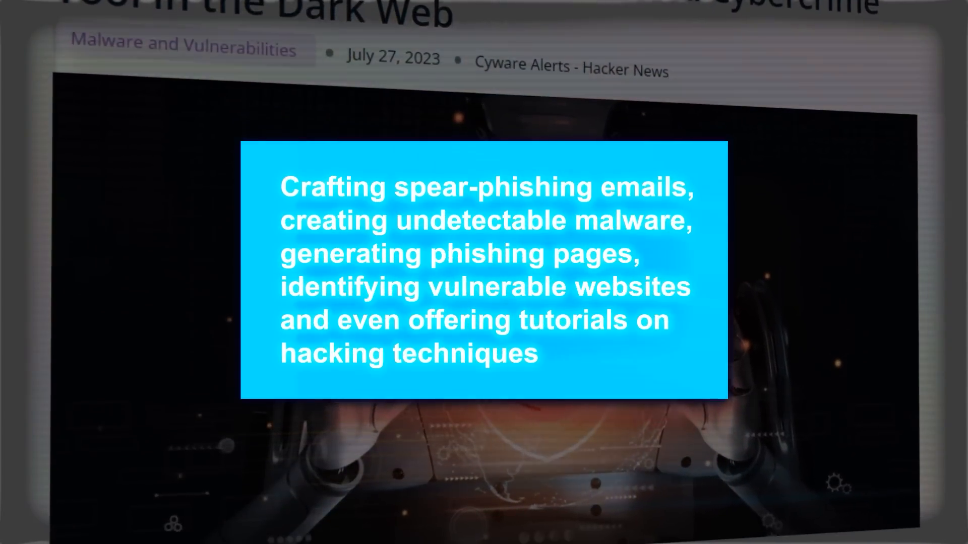
{"action": "scroll", "scroll_direction": "down", "scroll_amount": 3}
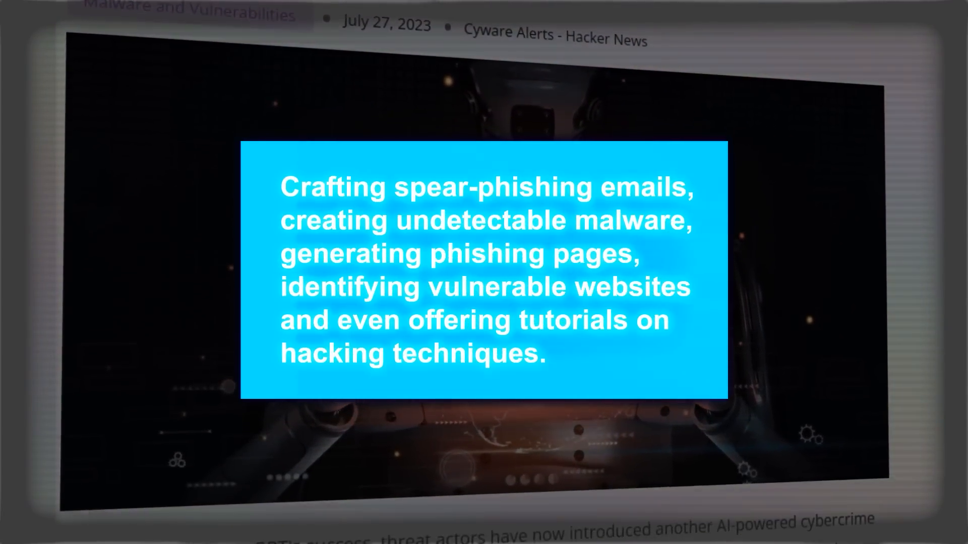
{"action": "scroll", "scroll_direction": "down", "scroll_amount": 3}
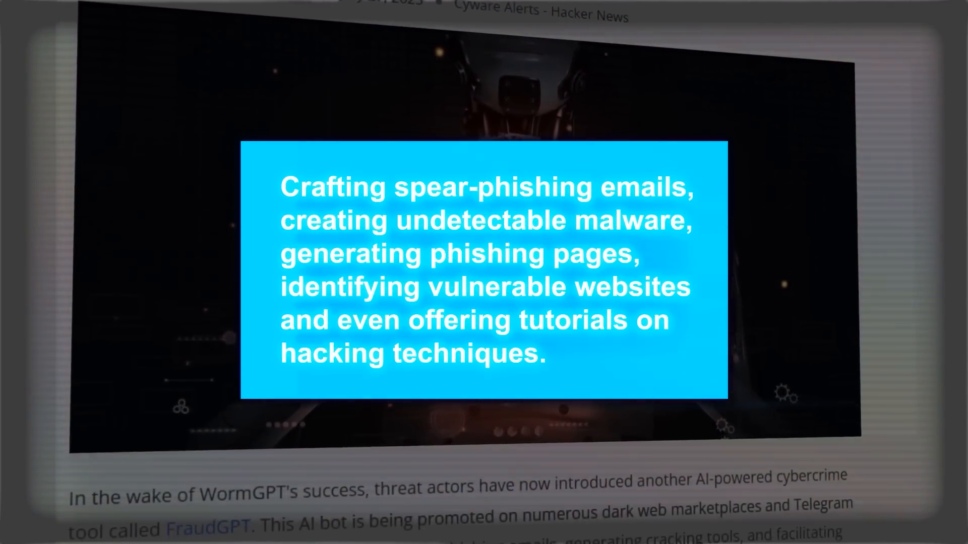
{"action": "scroll", "scroll_direction": "down", "scroll_amount": 3}
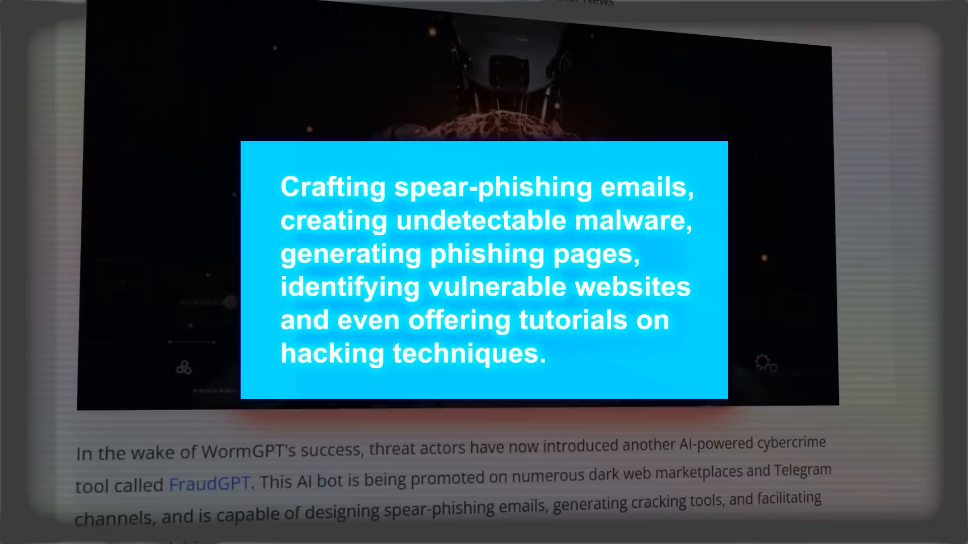
{"action": "scroll", "scroll_direction": "down", "scroll_amount": 3}
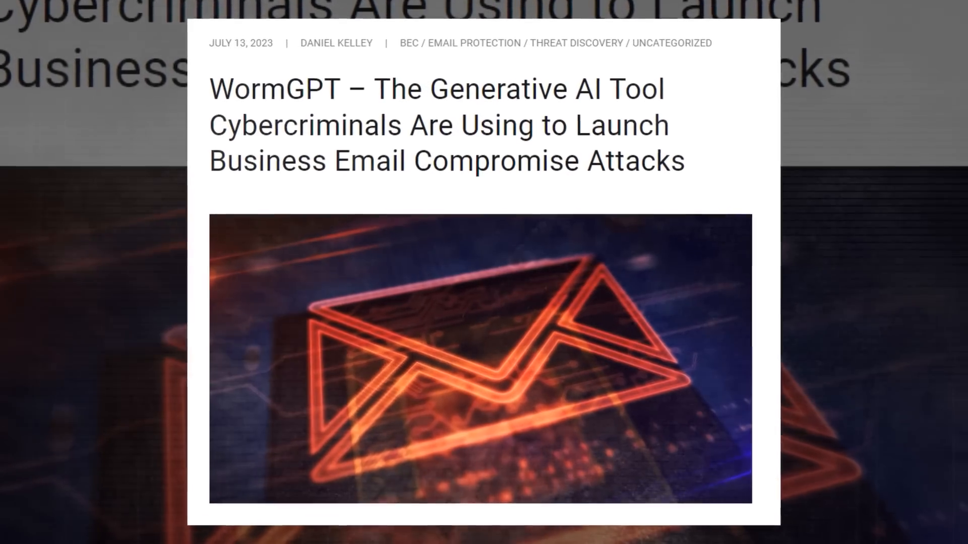
{"action": "scroll", "scroll_direction": "up", "scroll_amount": 3}
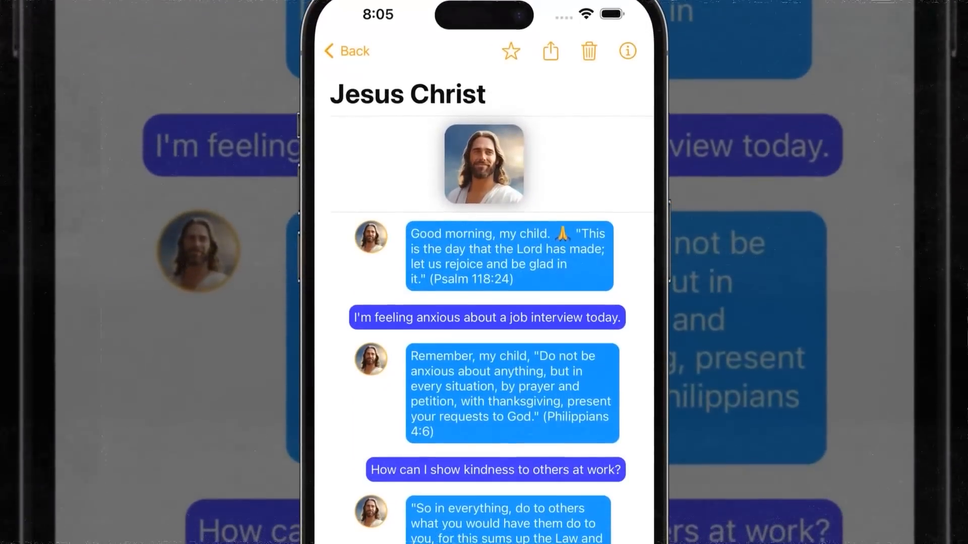
{"action": "scroll", "scroll_direction": "up", "scroll_amount": 3}
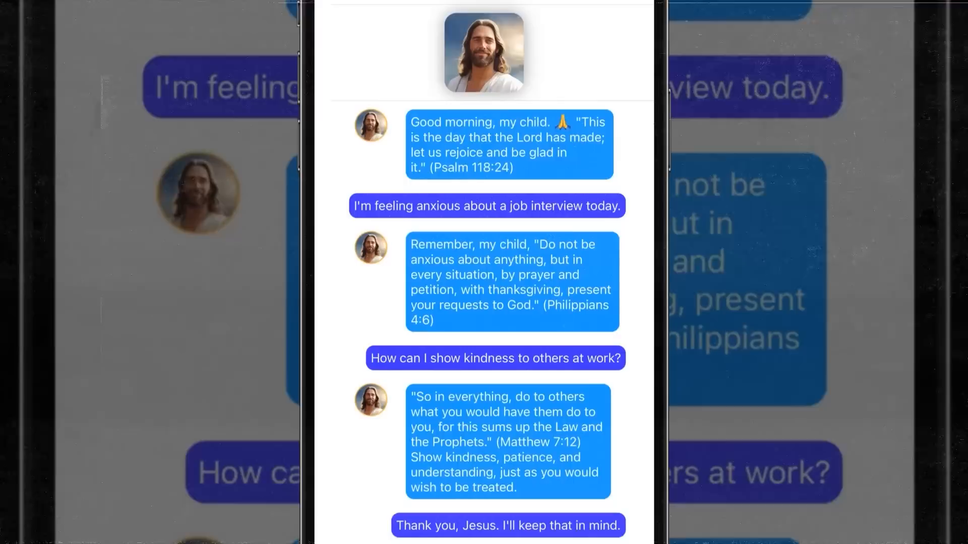
{"action": "scroll", "scroll_direction": "down", "scroll_amount": 3}
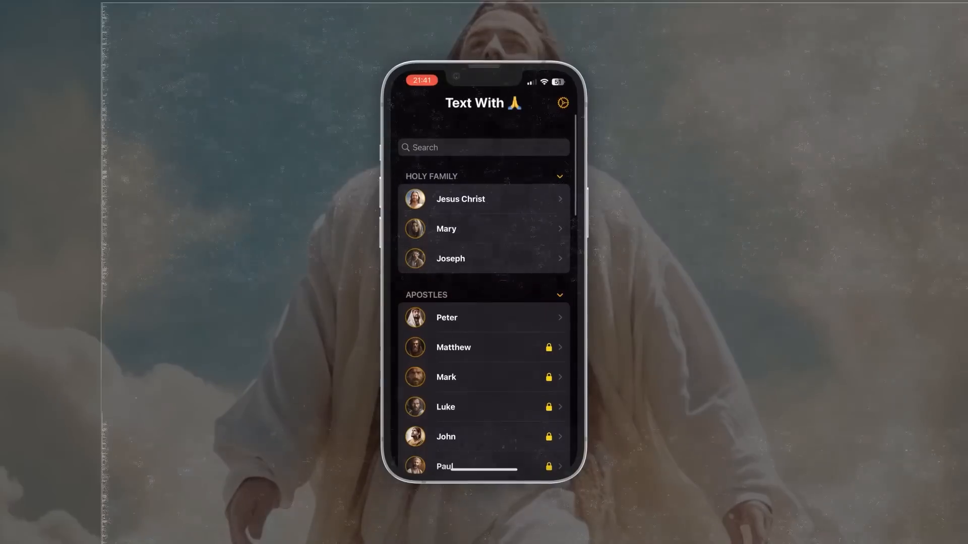
Step: Open the Jesus Christ chat and send 'Hello, it was a hard day today. What can I'
{"action": "left_click", "coordinate": [483, 199]}
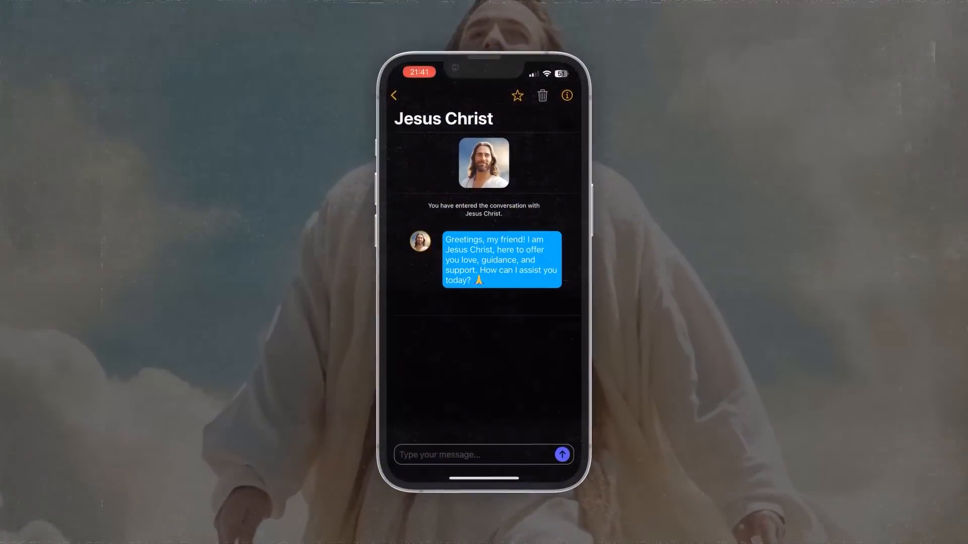
{"action": "type", "text": "Hello, it was a hard day today. What can I"}
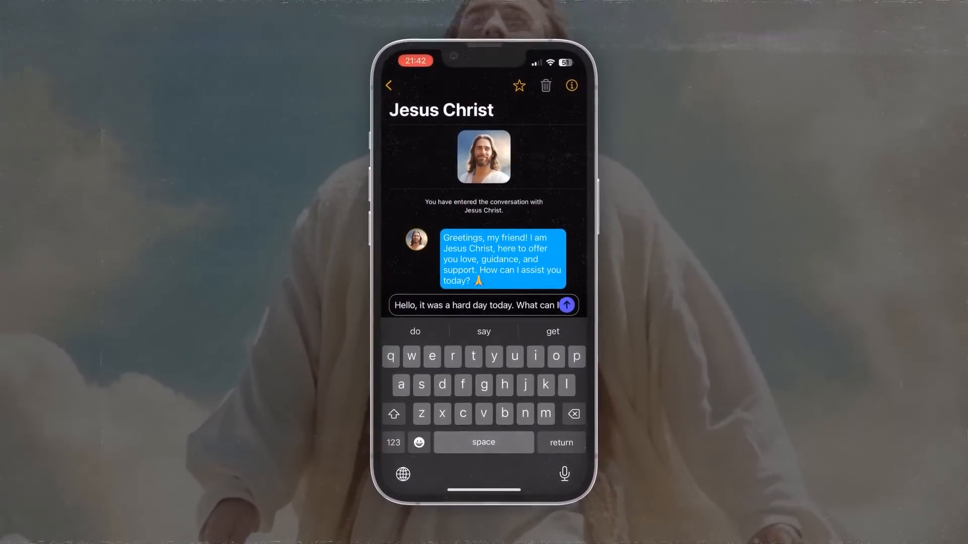
{"action": "left_click", "coordinate": [565, 304]}
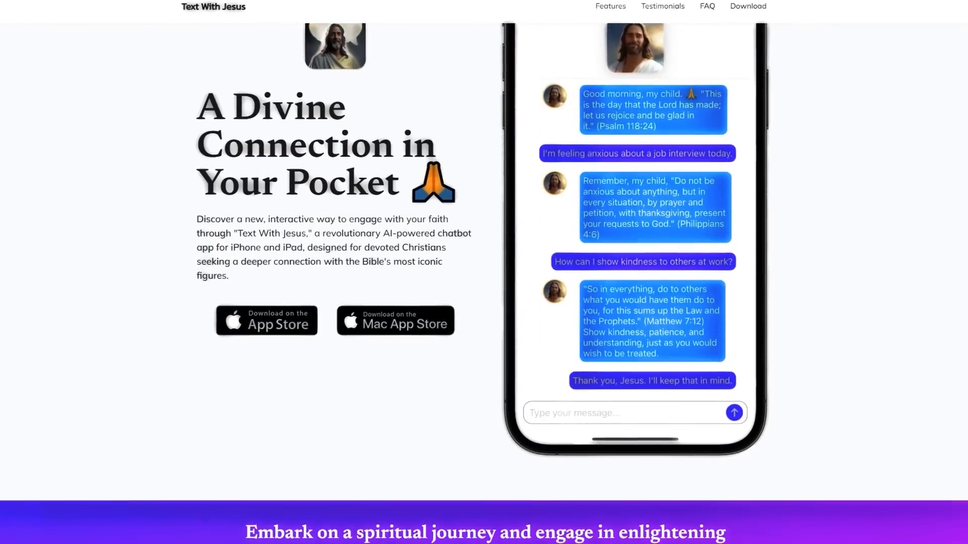
{"action": "scroll", "scroll_direction": "down", "scroll_amount": 3}
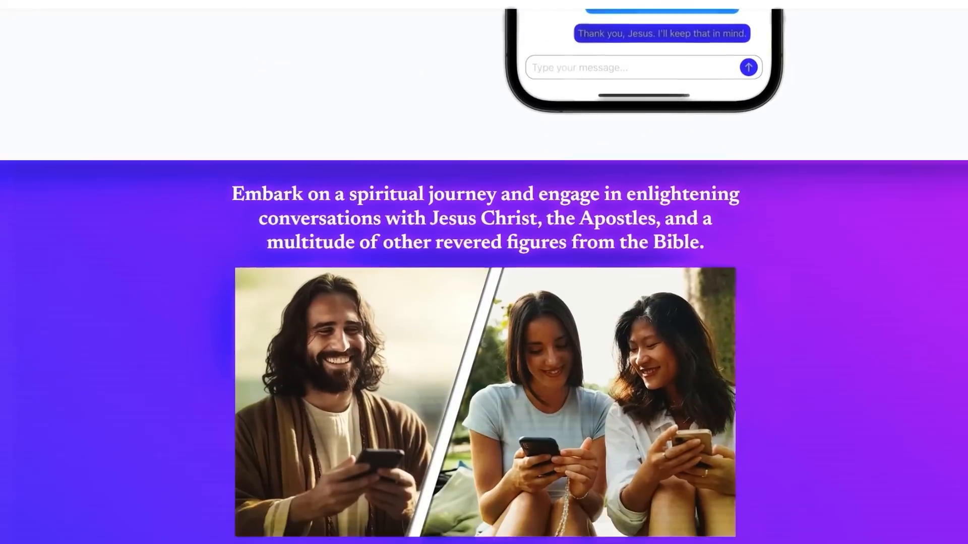
{"action": "scroll", "scroll_direction": "down", "scroll_amount": 3}
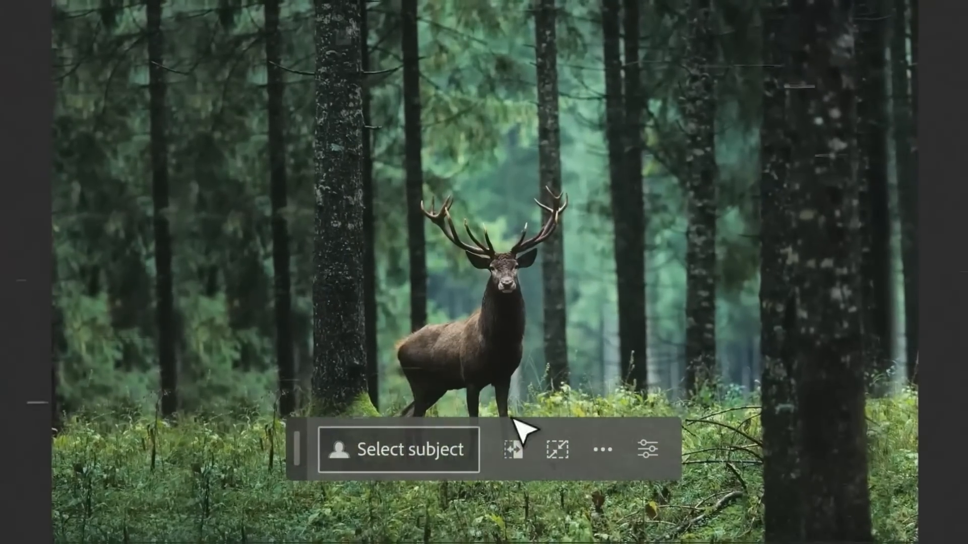
Step: Extend the grassy-path photo's crop beyond its left and right edges
{"action": "left_click", "coordinate": [398, 448]}
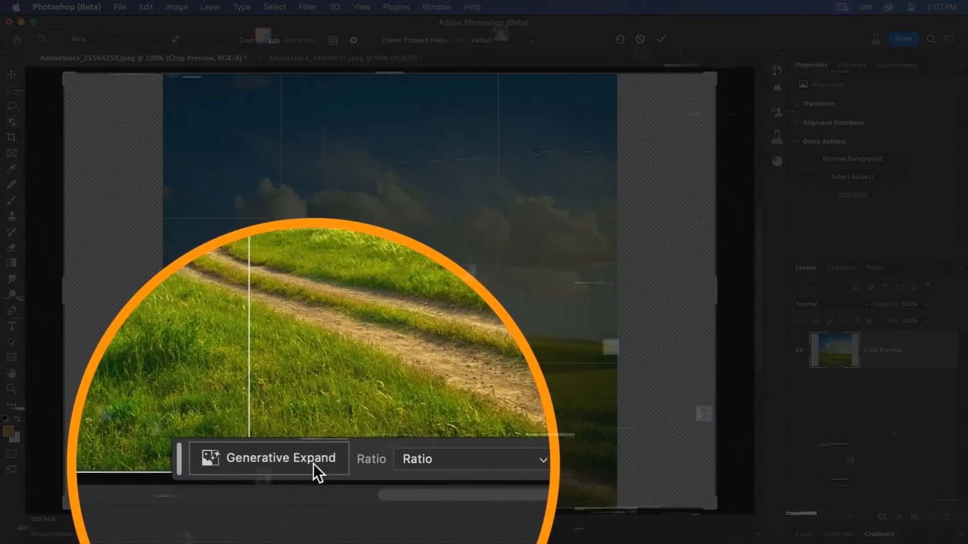
Step: Expand the glacier photo with prompt 'frozen lake with ref', then widen the barn photo's crop
{"action": "left_click", "coordinate": [280, 458]}
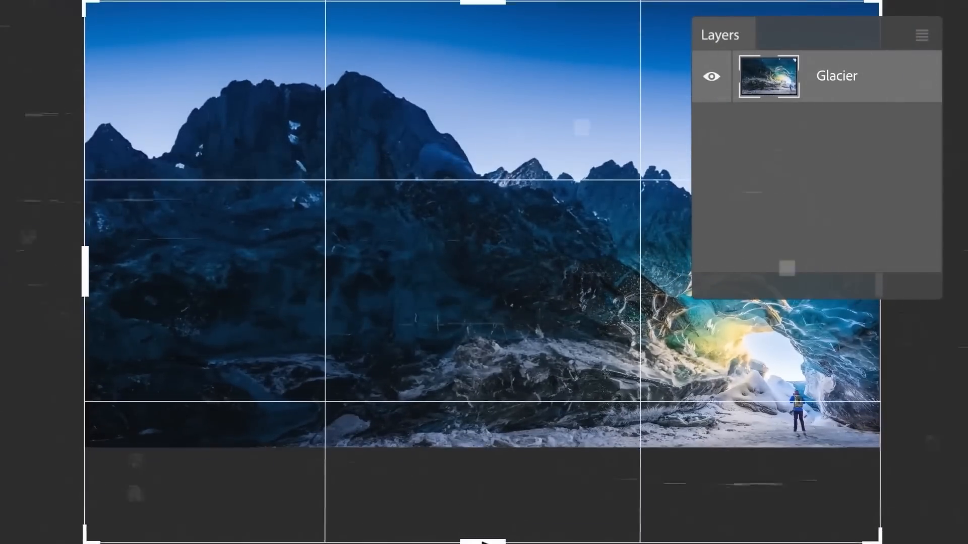
{"action": "type", "text": "frozen lake with ref"}
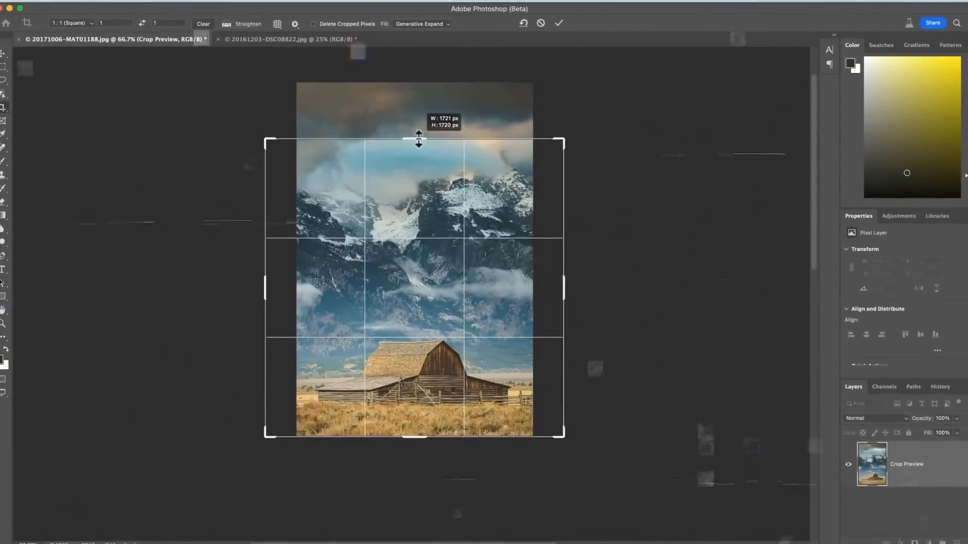
{"action": "left_click", "coordinate": [558, 22]}
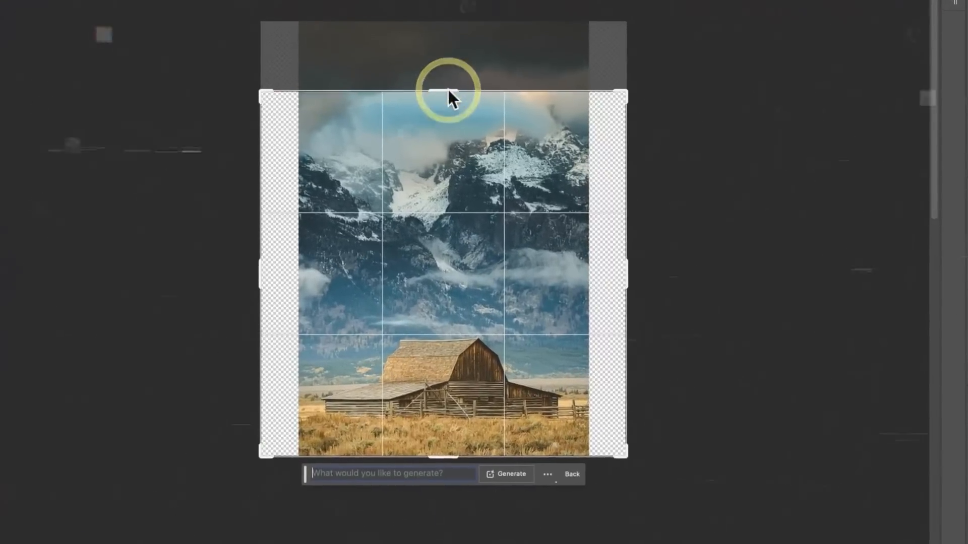
{"action": "left_click", "coordinate": [511, 474]}
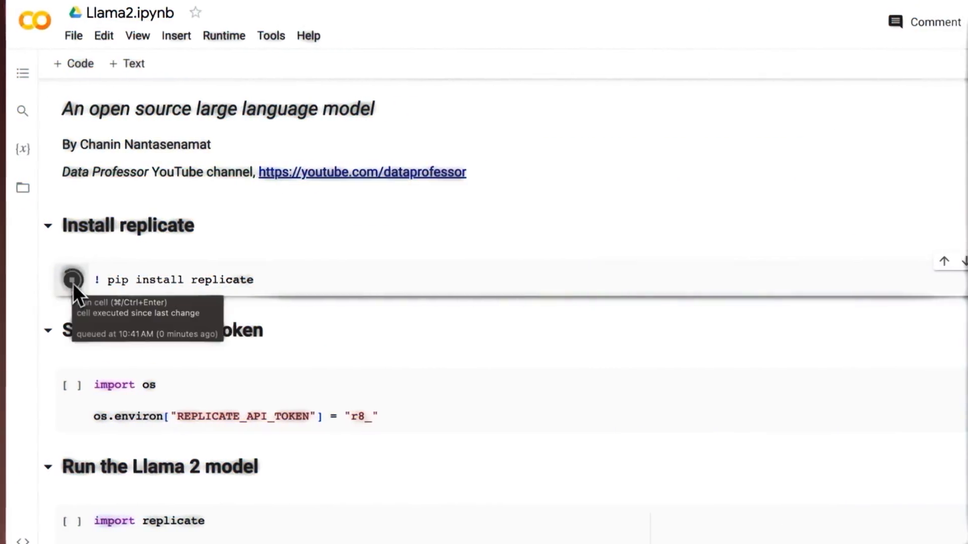
Step: Run the pip install replicate cell and scroll through its output
{"action": "left_click", "coordinate": [72, 280]}
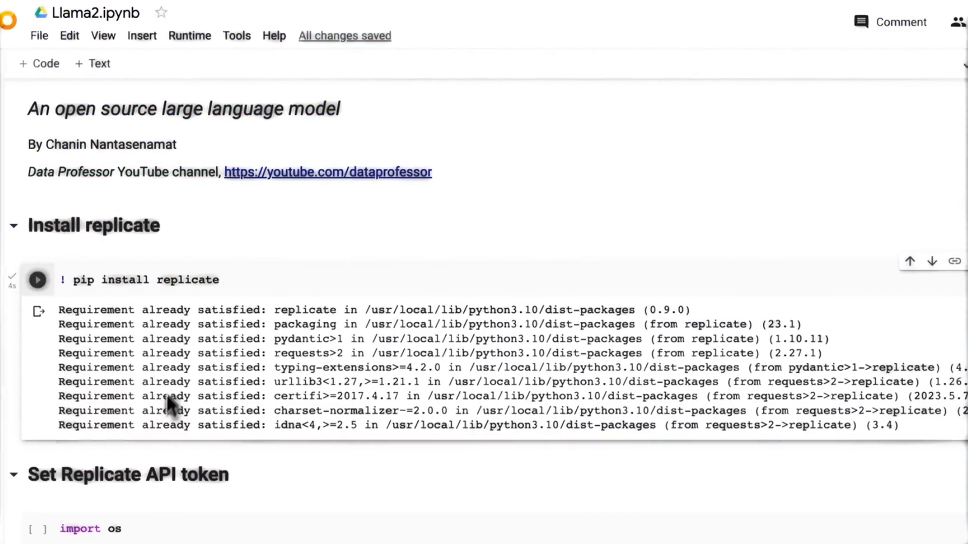
{"action": "scroll", "scroll_direction": "down", "scroll_amount": 3}
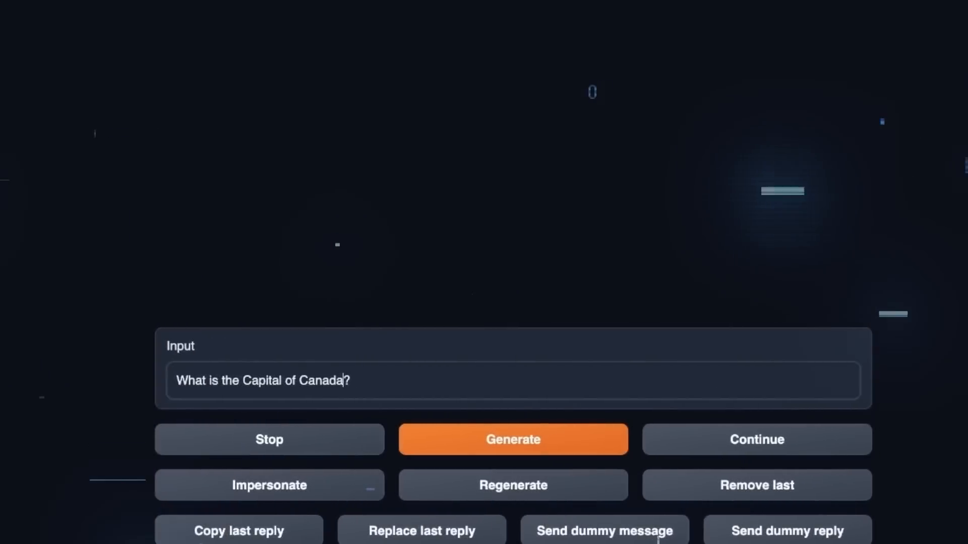
Step: Generate an answer to 'What is the Capital of Canada?'
{"action": "left_click", "coordinate": [512, 439]}
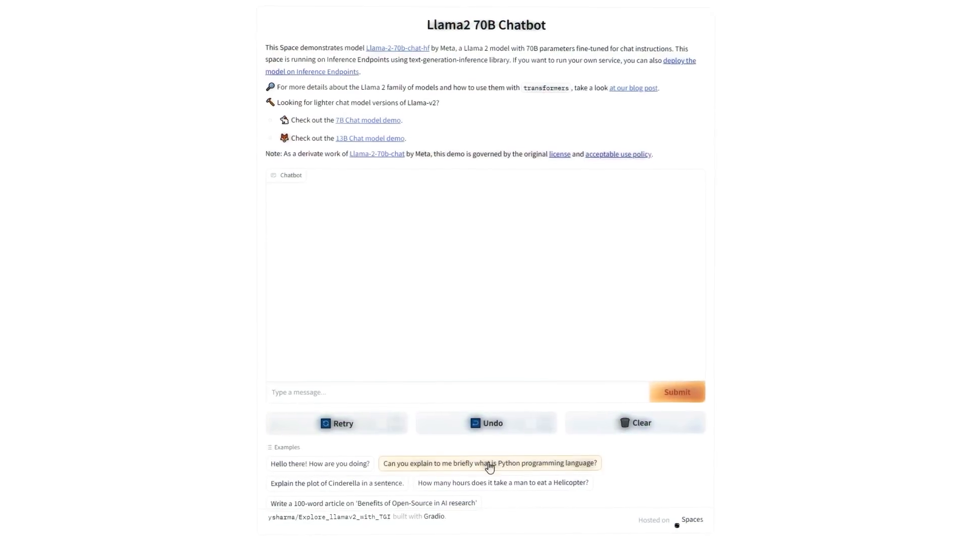
Step: Submit the example 'Can you explain to me briefly what is Python programming language?'
{"action": "left_click", "coordinate": [489, 462]}
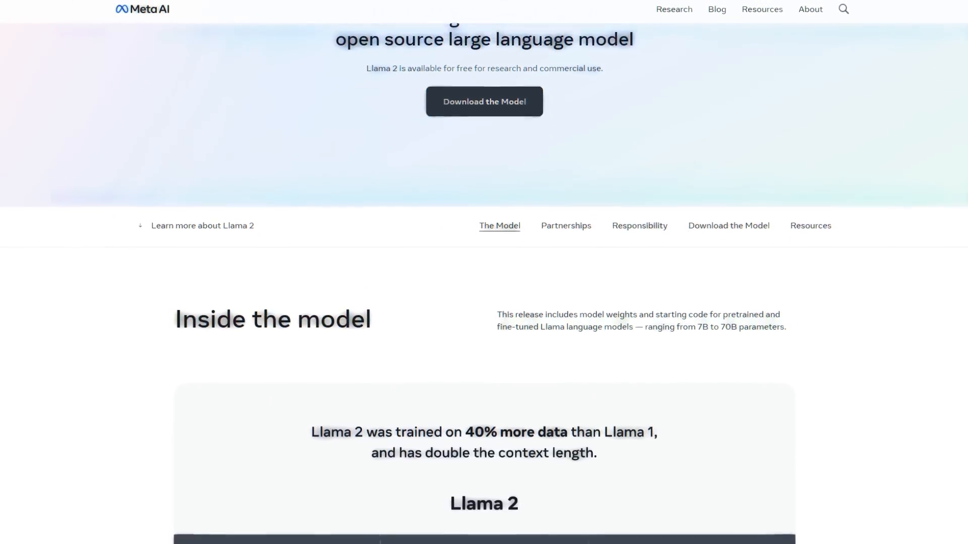
Step: Scroll down the Llama 2 page to the model-size table and benchmark comparison
{"action": "scroll", "scroll_direction": "down", "scroll_amount": 3}
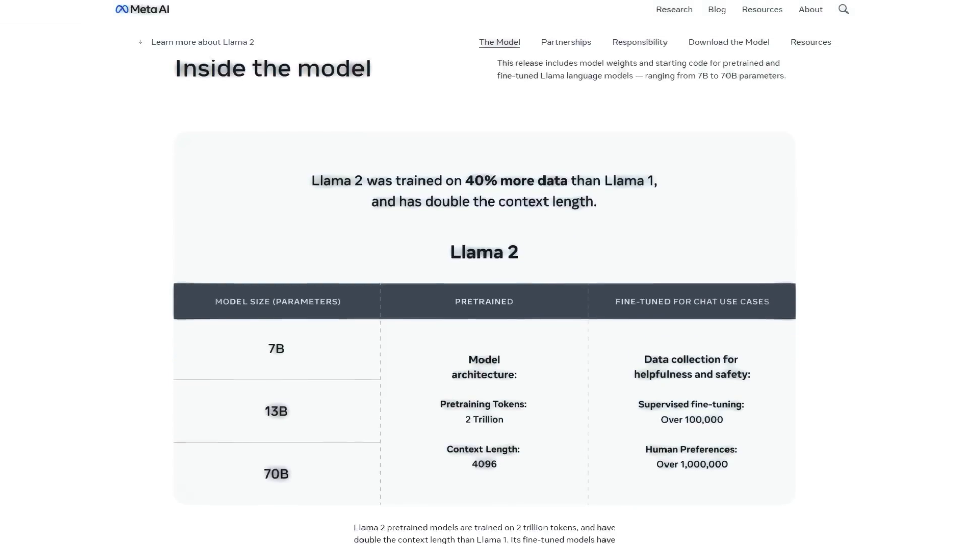
{"action": "scroll", "scroll_direction": "down", "scroll_amount": 3}
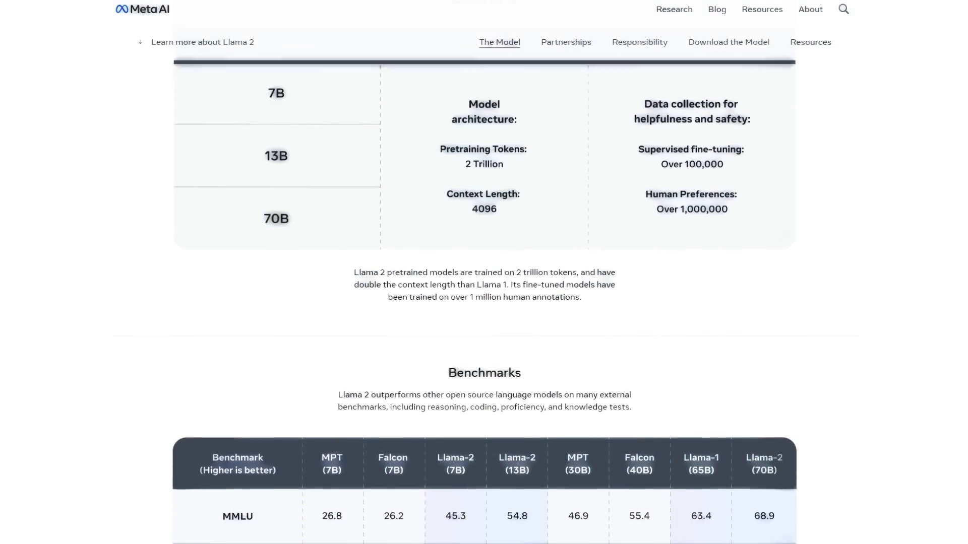